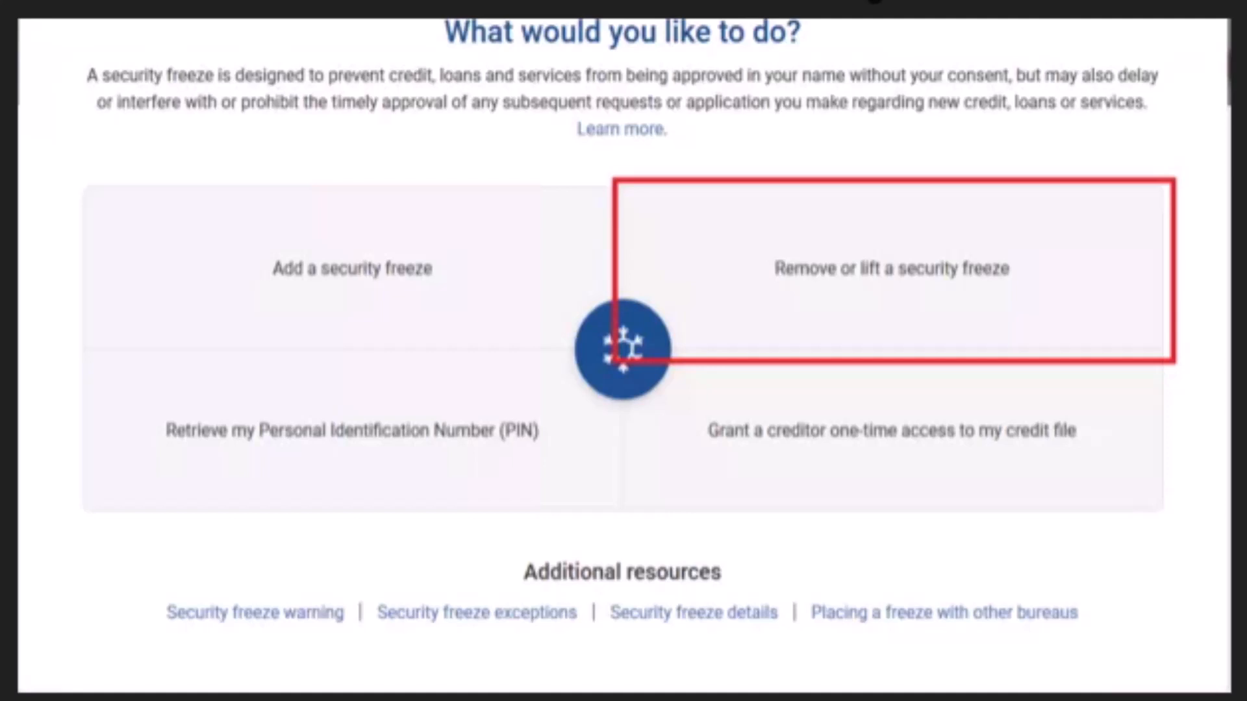
- Choose 'Remove or lift a security freeze' to bring up the removal form
{"action": "left_click", "coordinate": [890, 268]}
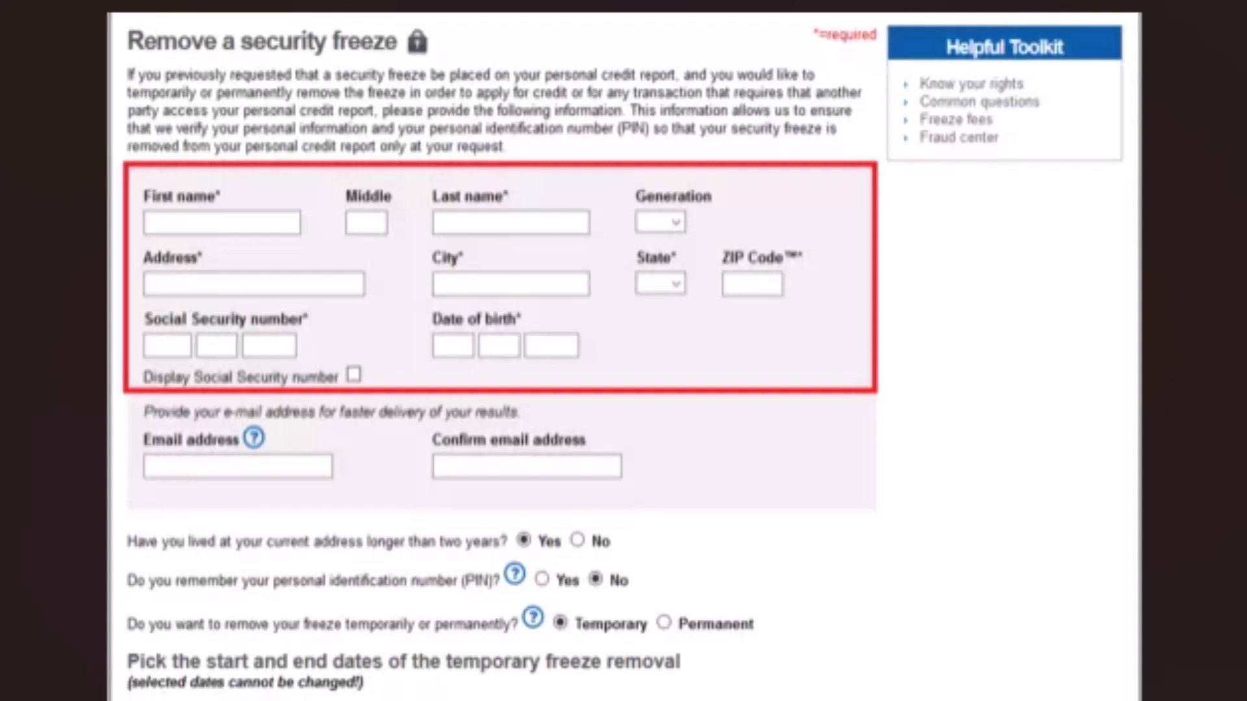
- Scroll down the form to answer Yes to remembering the PIN
{"action": "scroll", "scroll_direction": "down", "scroll_amount": 3}
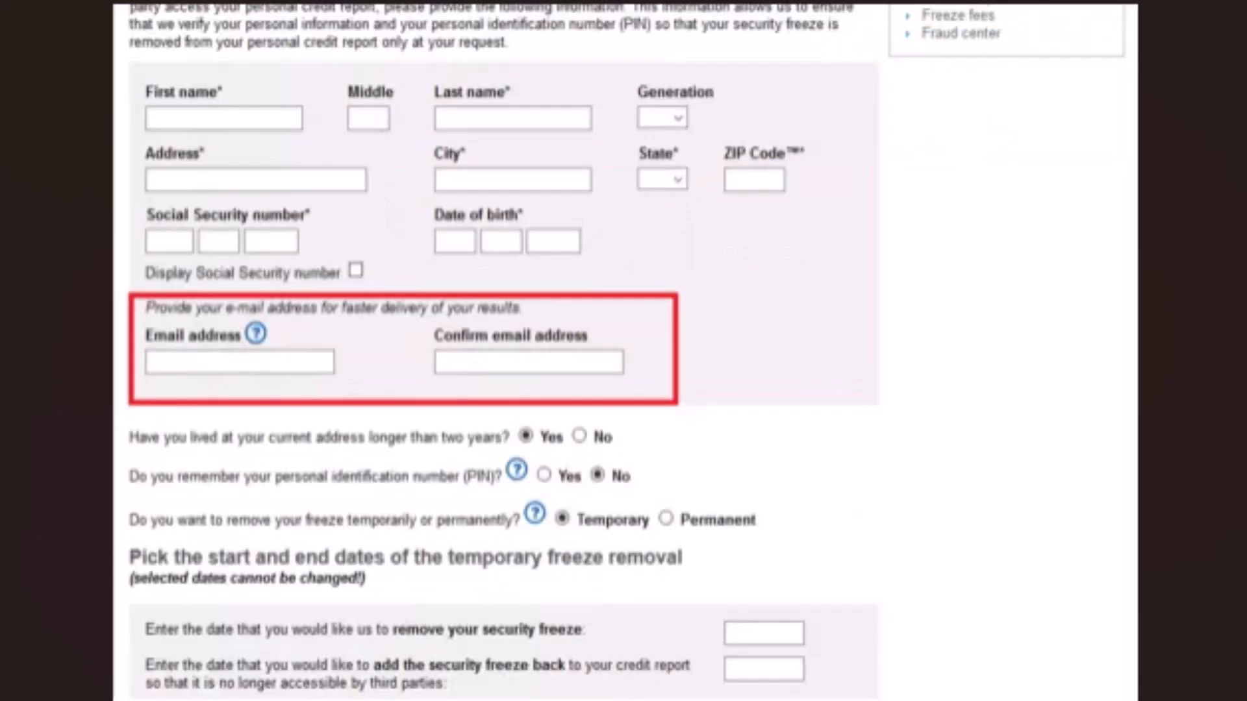
{"action": "scroll", "scroll_direction": "down", "scroll_amount": 3}
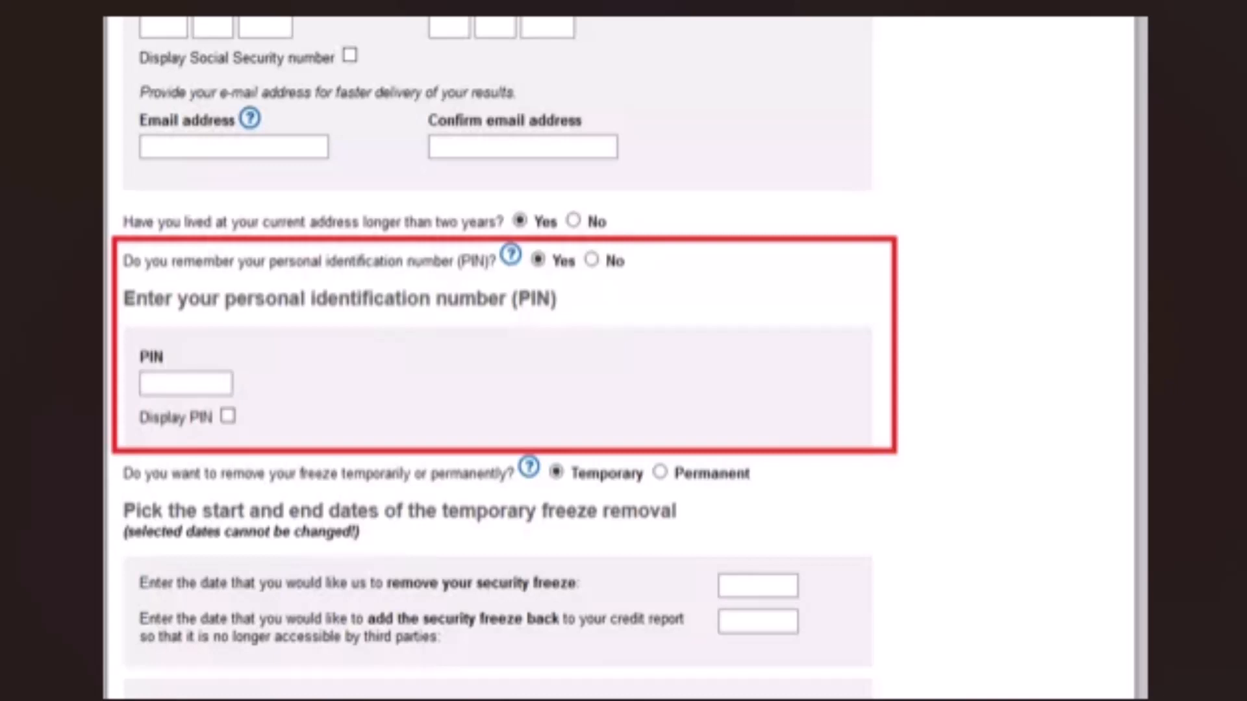
- Select a Temporary freeze removal and submit the request
{"action": "scroll", "scroll_direction": "down", "scroll_amount": 3}
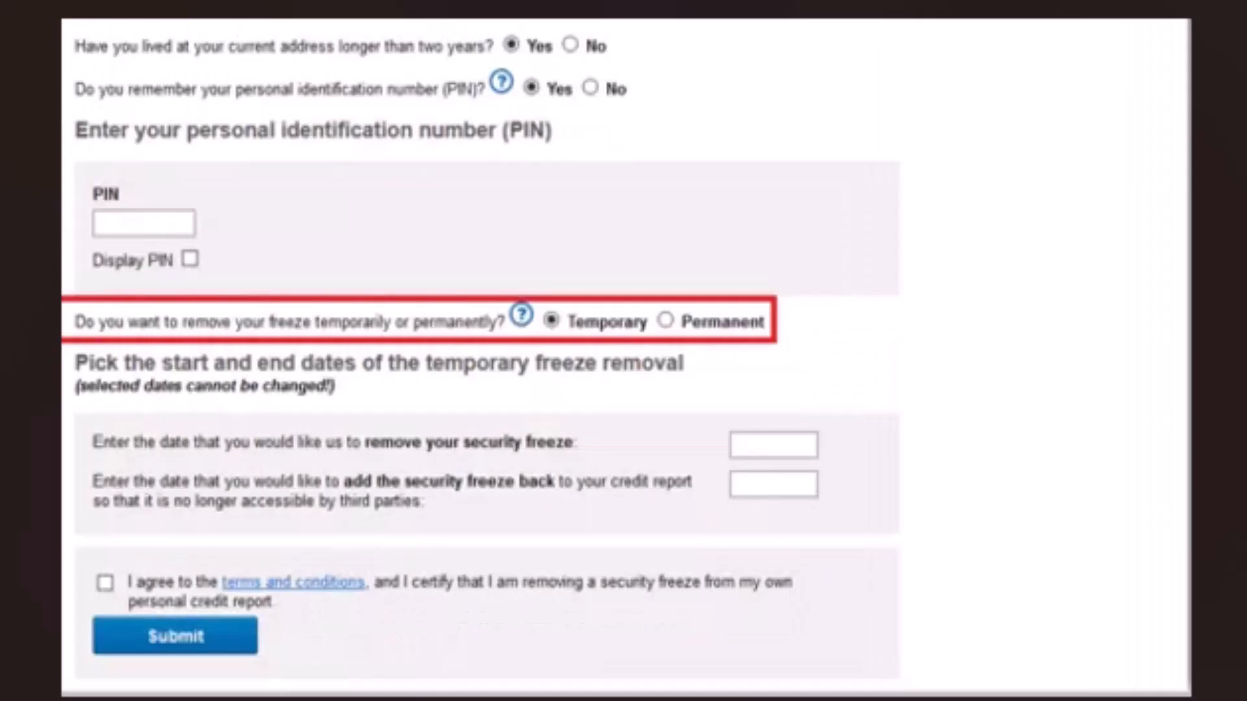
{"action": "left_click", "coordinate": [771, 444]}
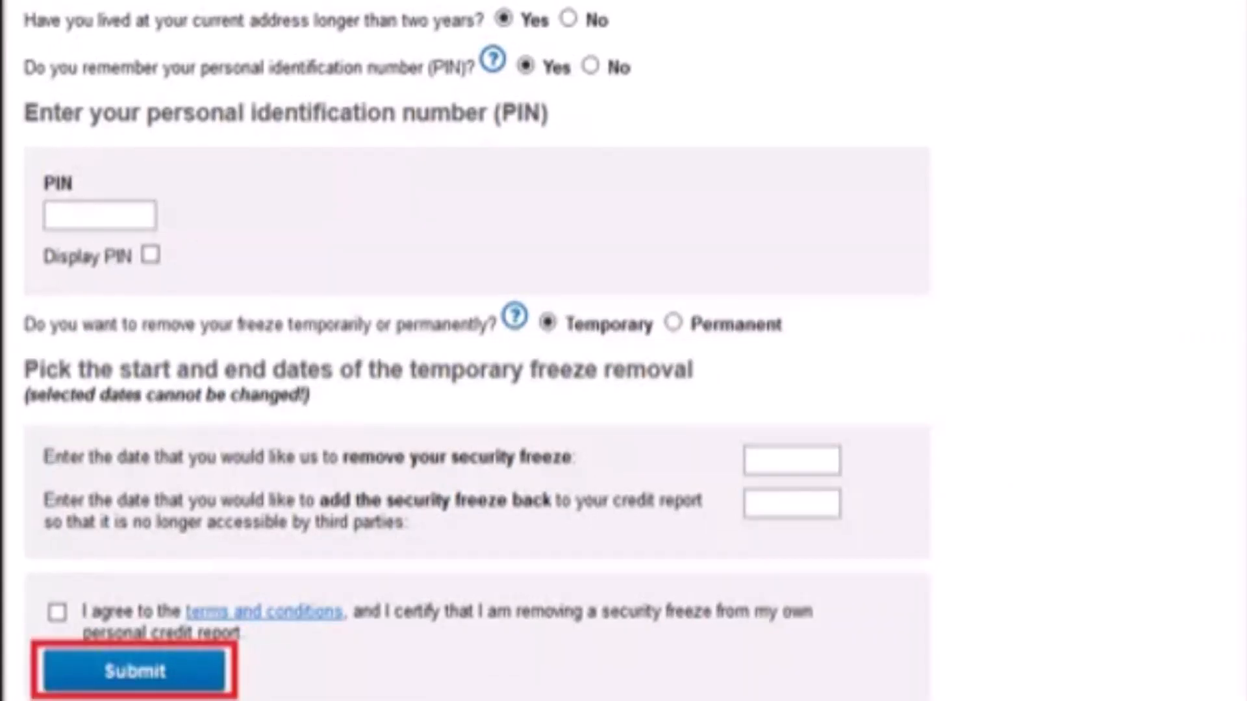
{"action": "left_click", "coordinate": [134, 670]}
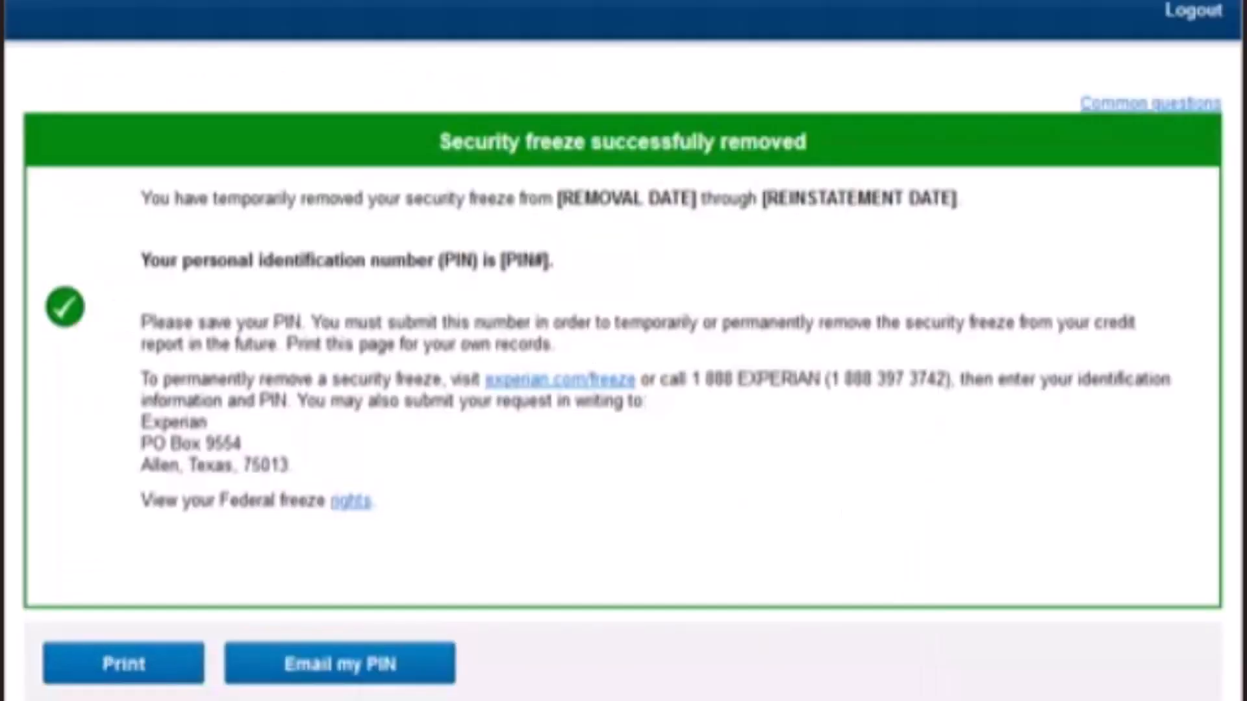